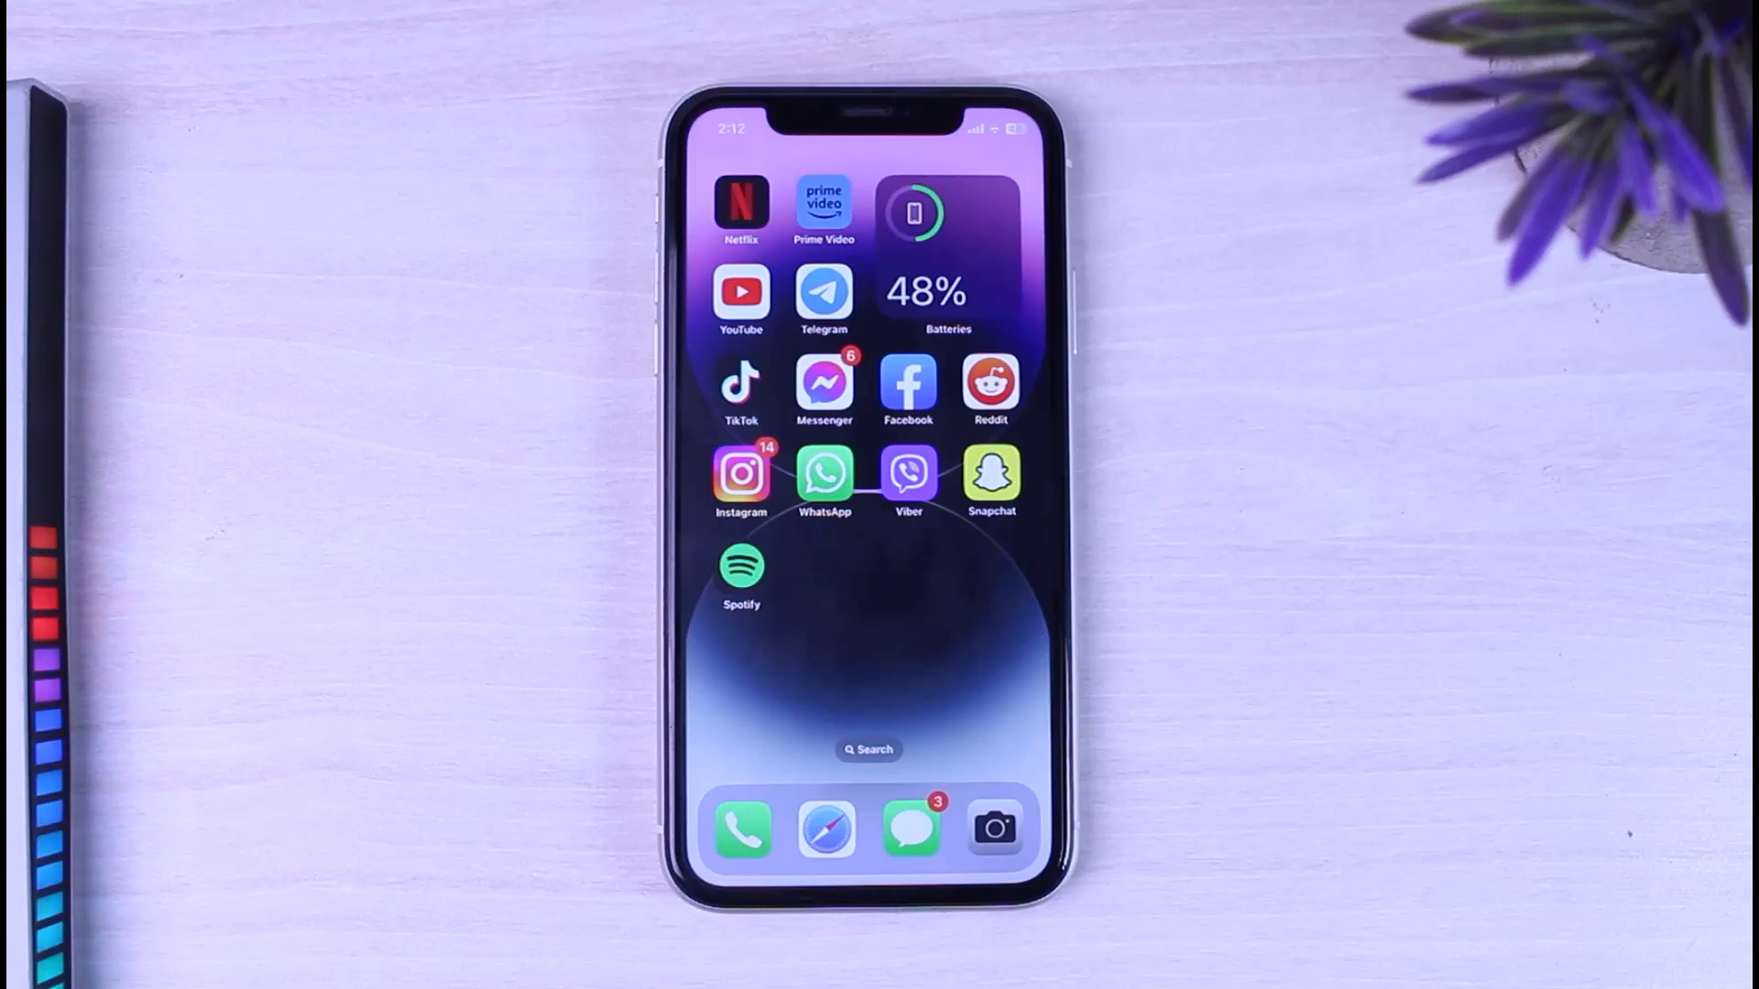
# Step: Launch Telegram, start messaging, and select the Nepal phone number field
pyautogui.click(824, 294)
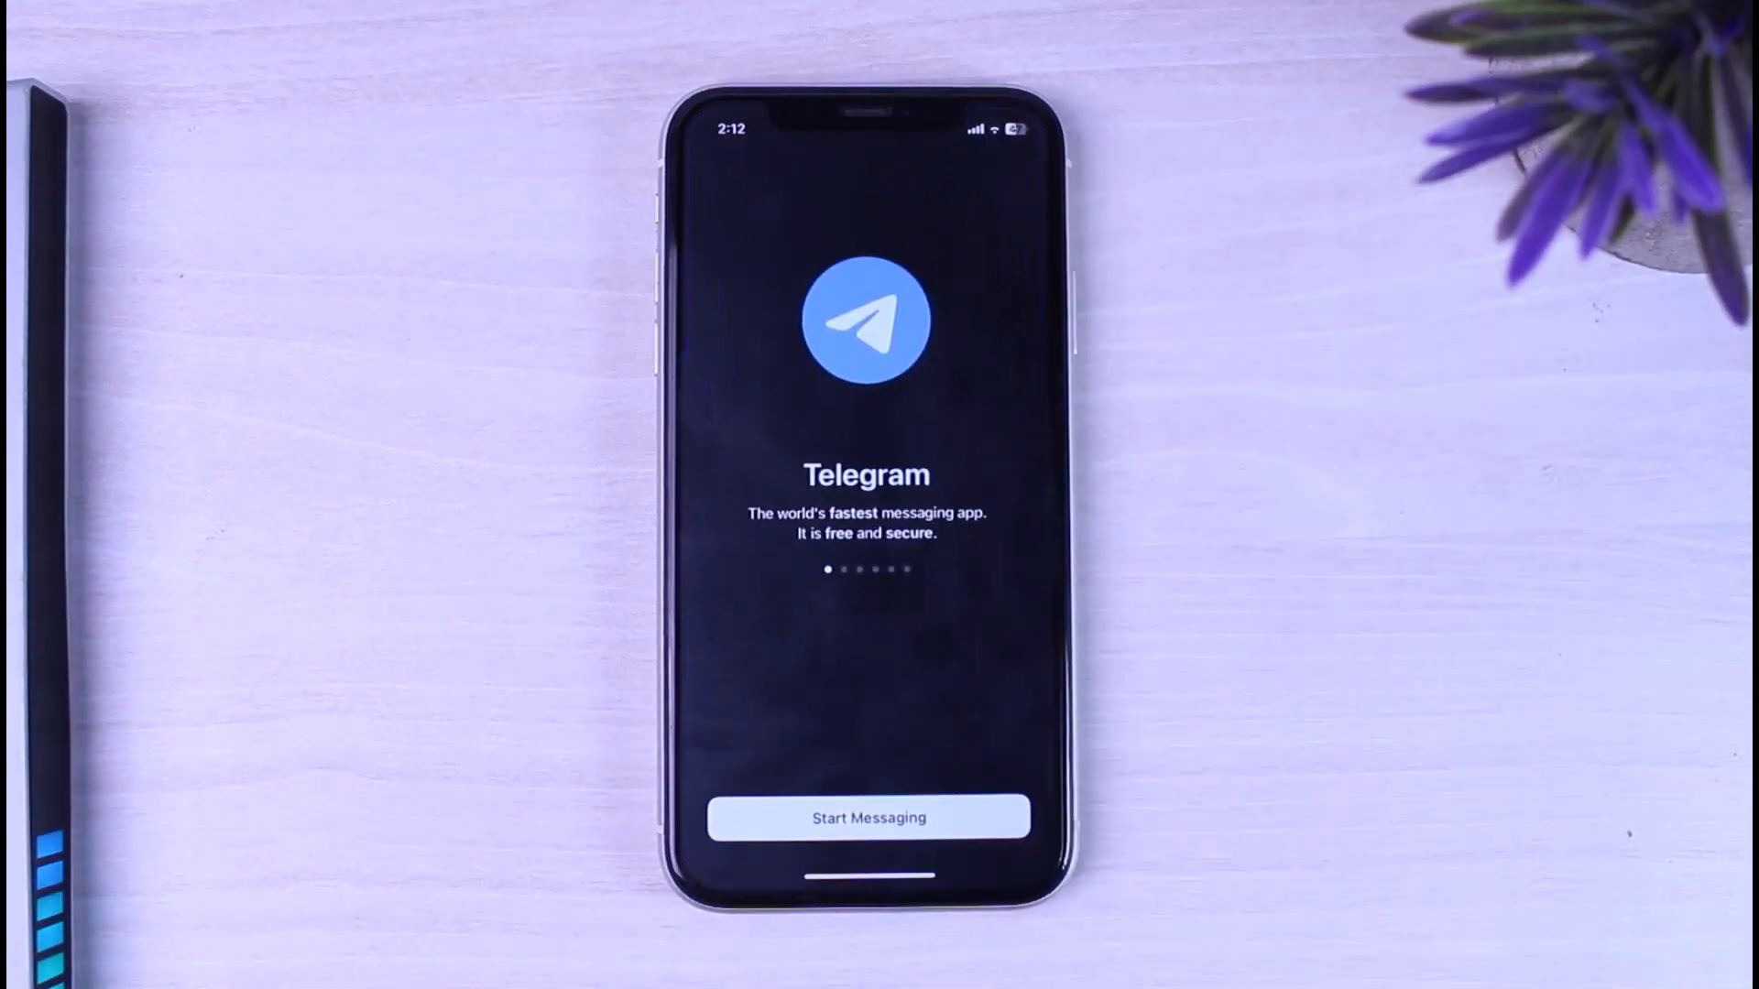
pyautogui.click(868, 816)
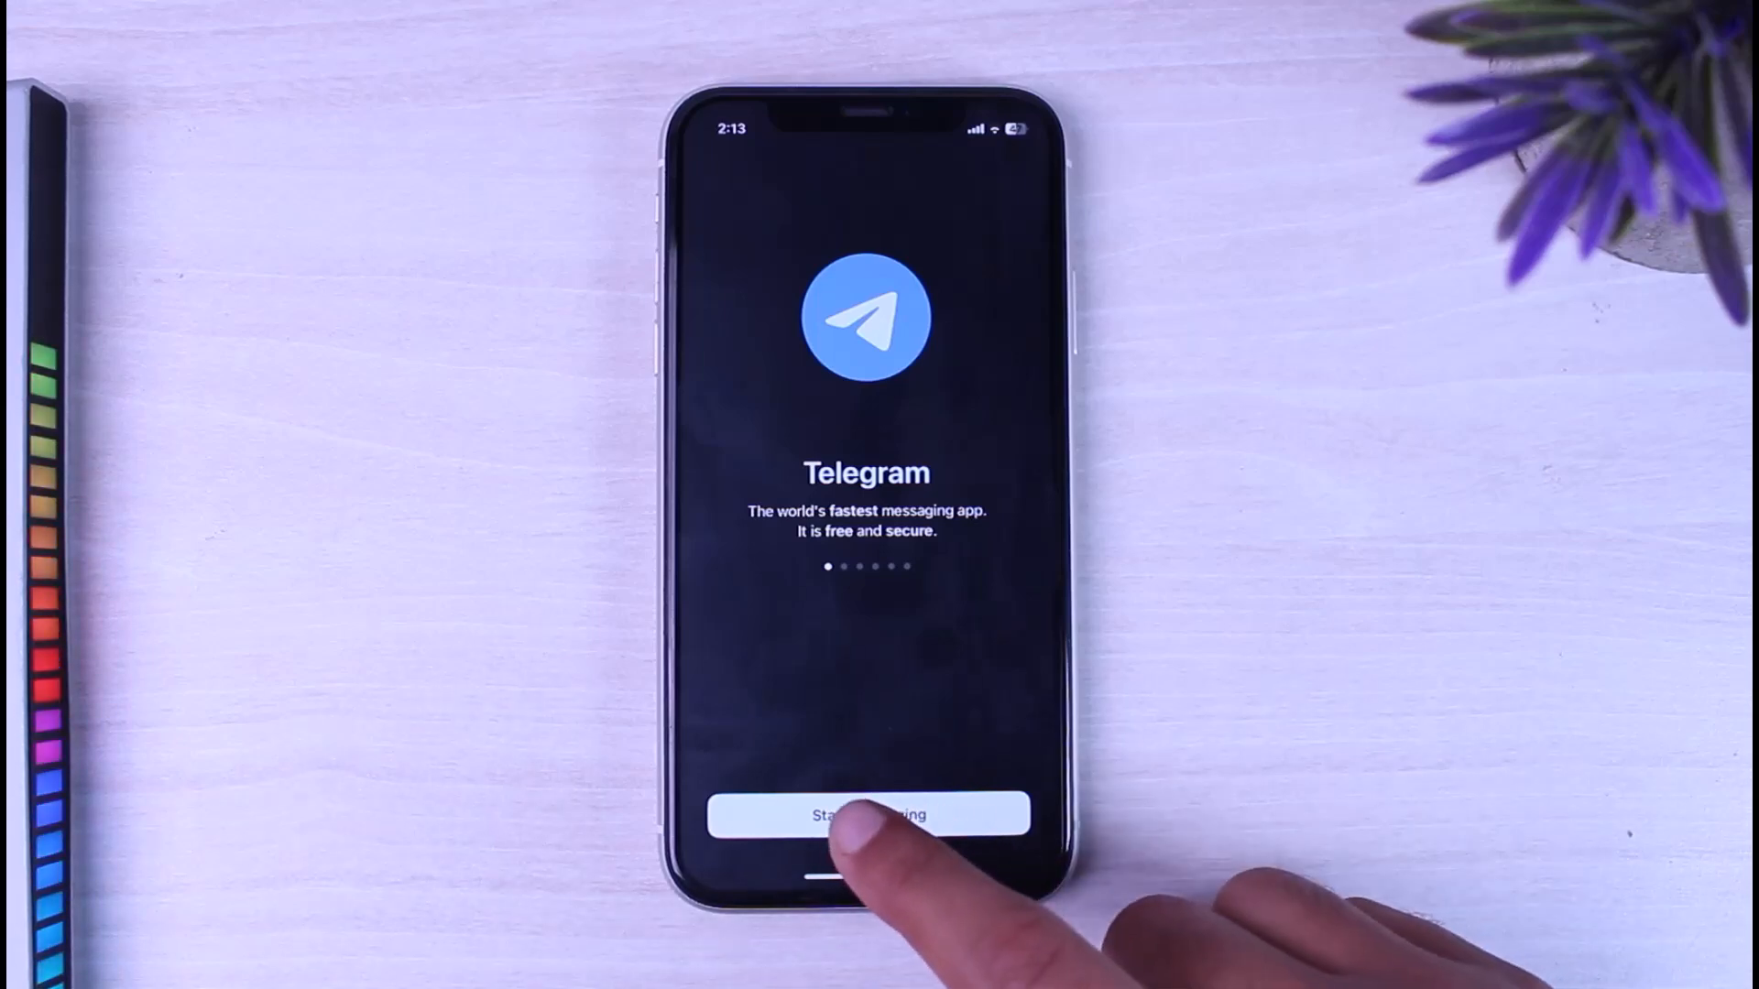
pyautogui.click(865, 815)
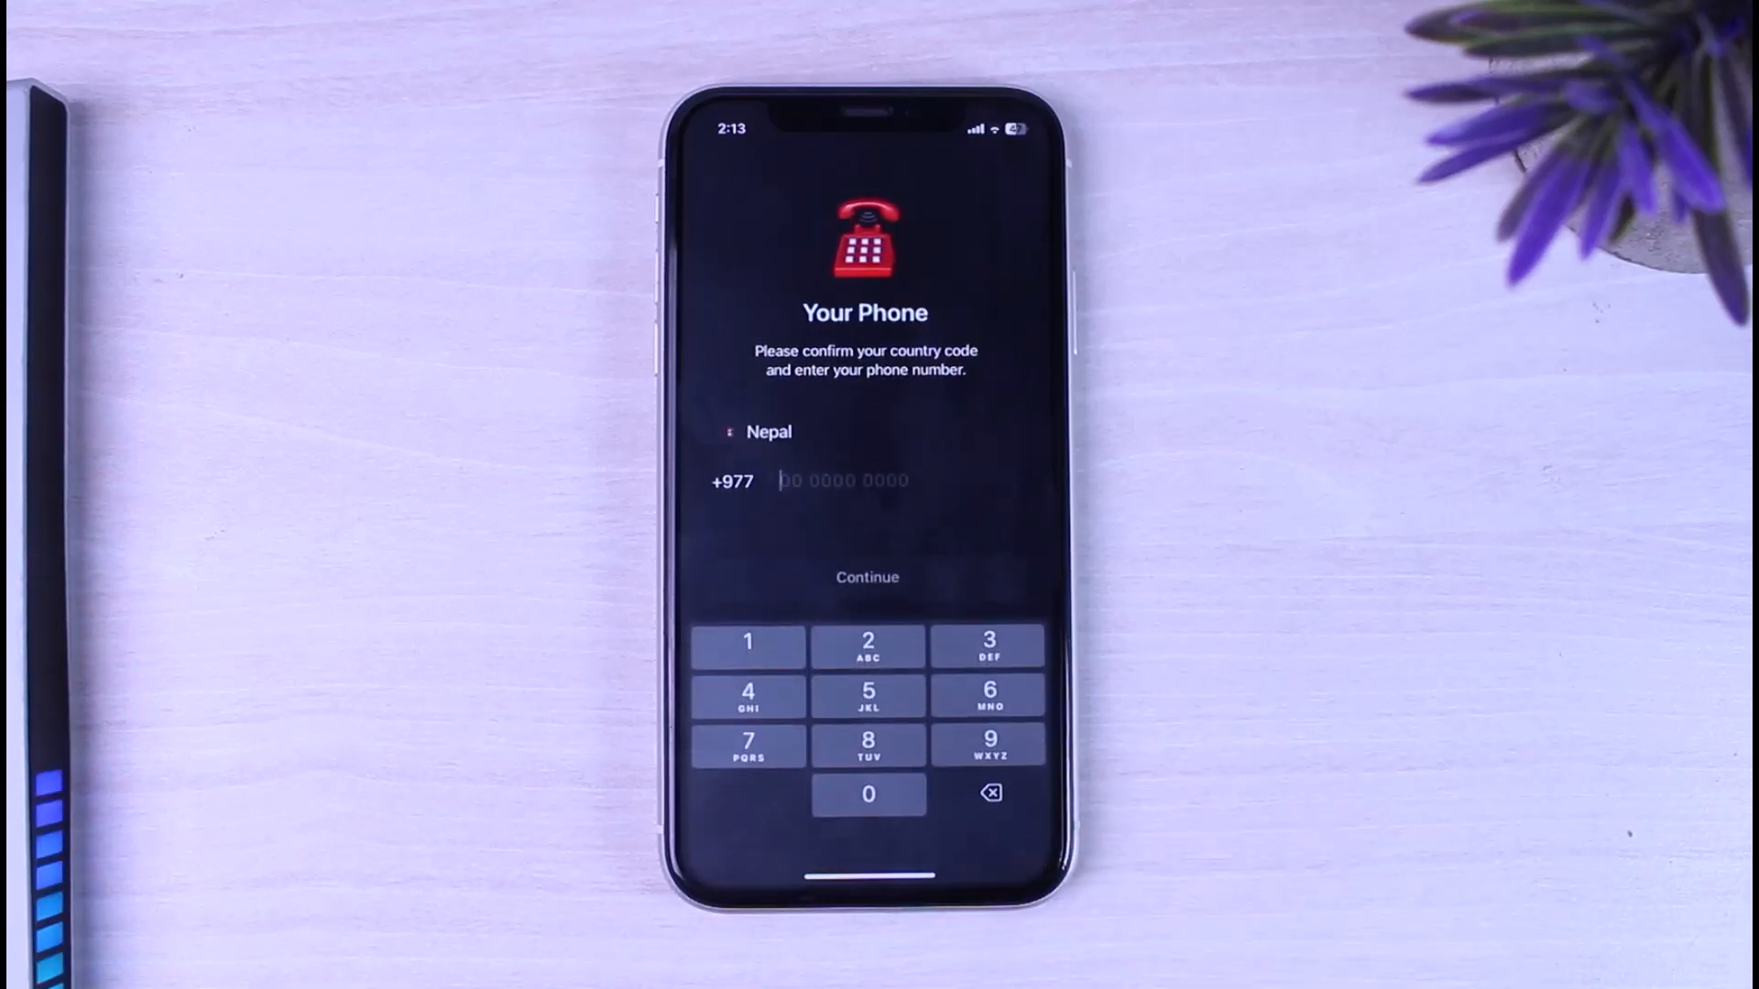
pyautogui.click(989, 746)
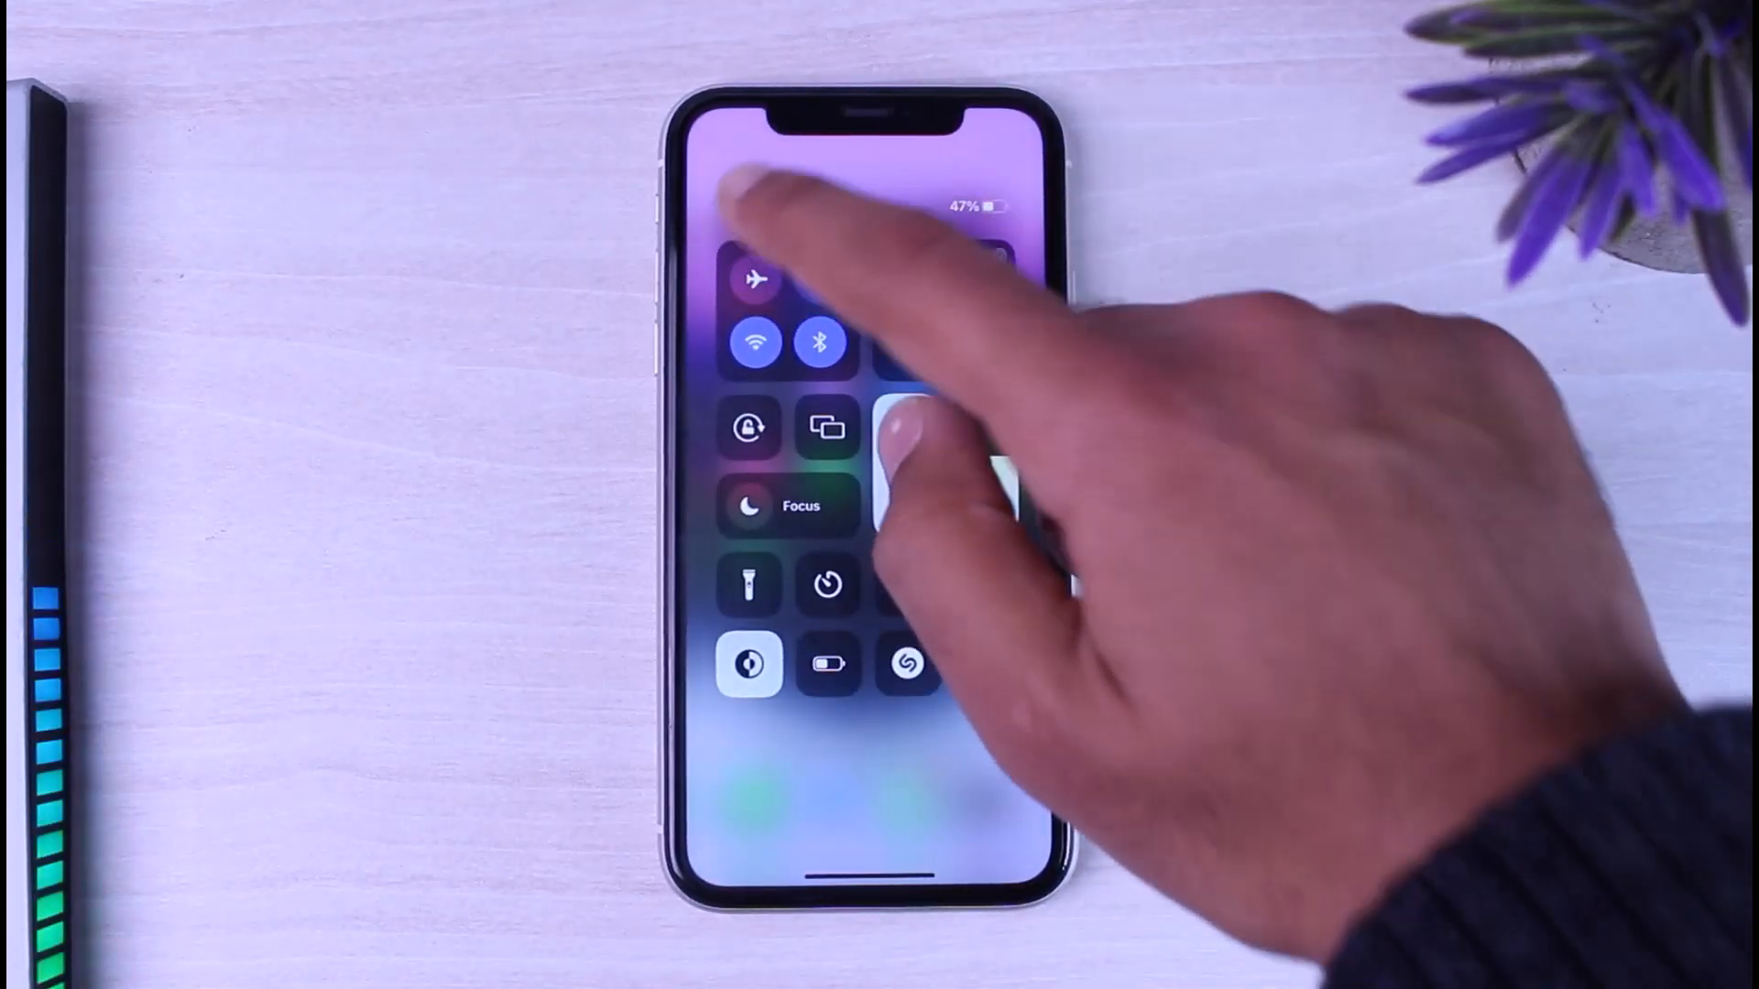
# Step: Switch Airplane Mode on, then off again in Control Center
pyautogui.click(754, 279)
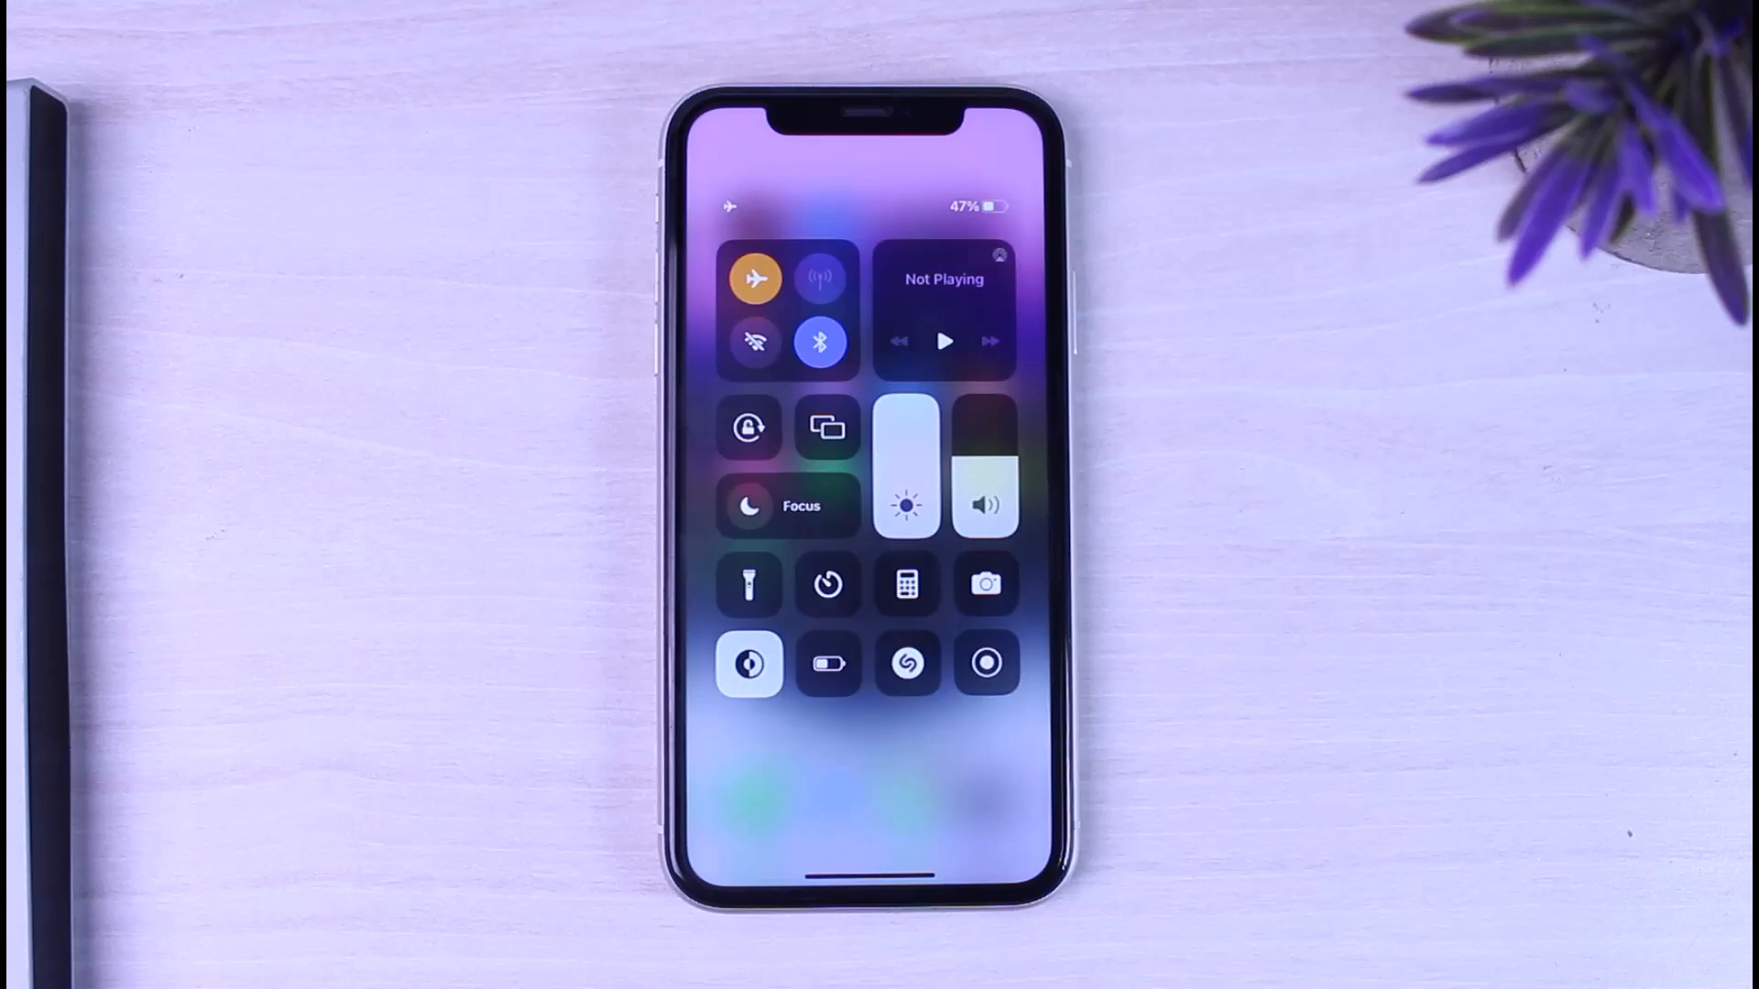
pyautogui.click(755, 279)
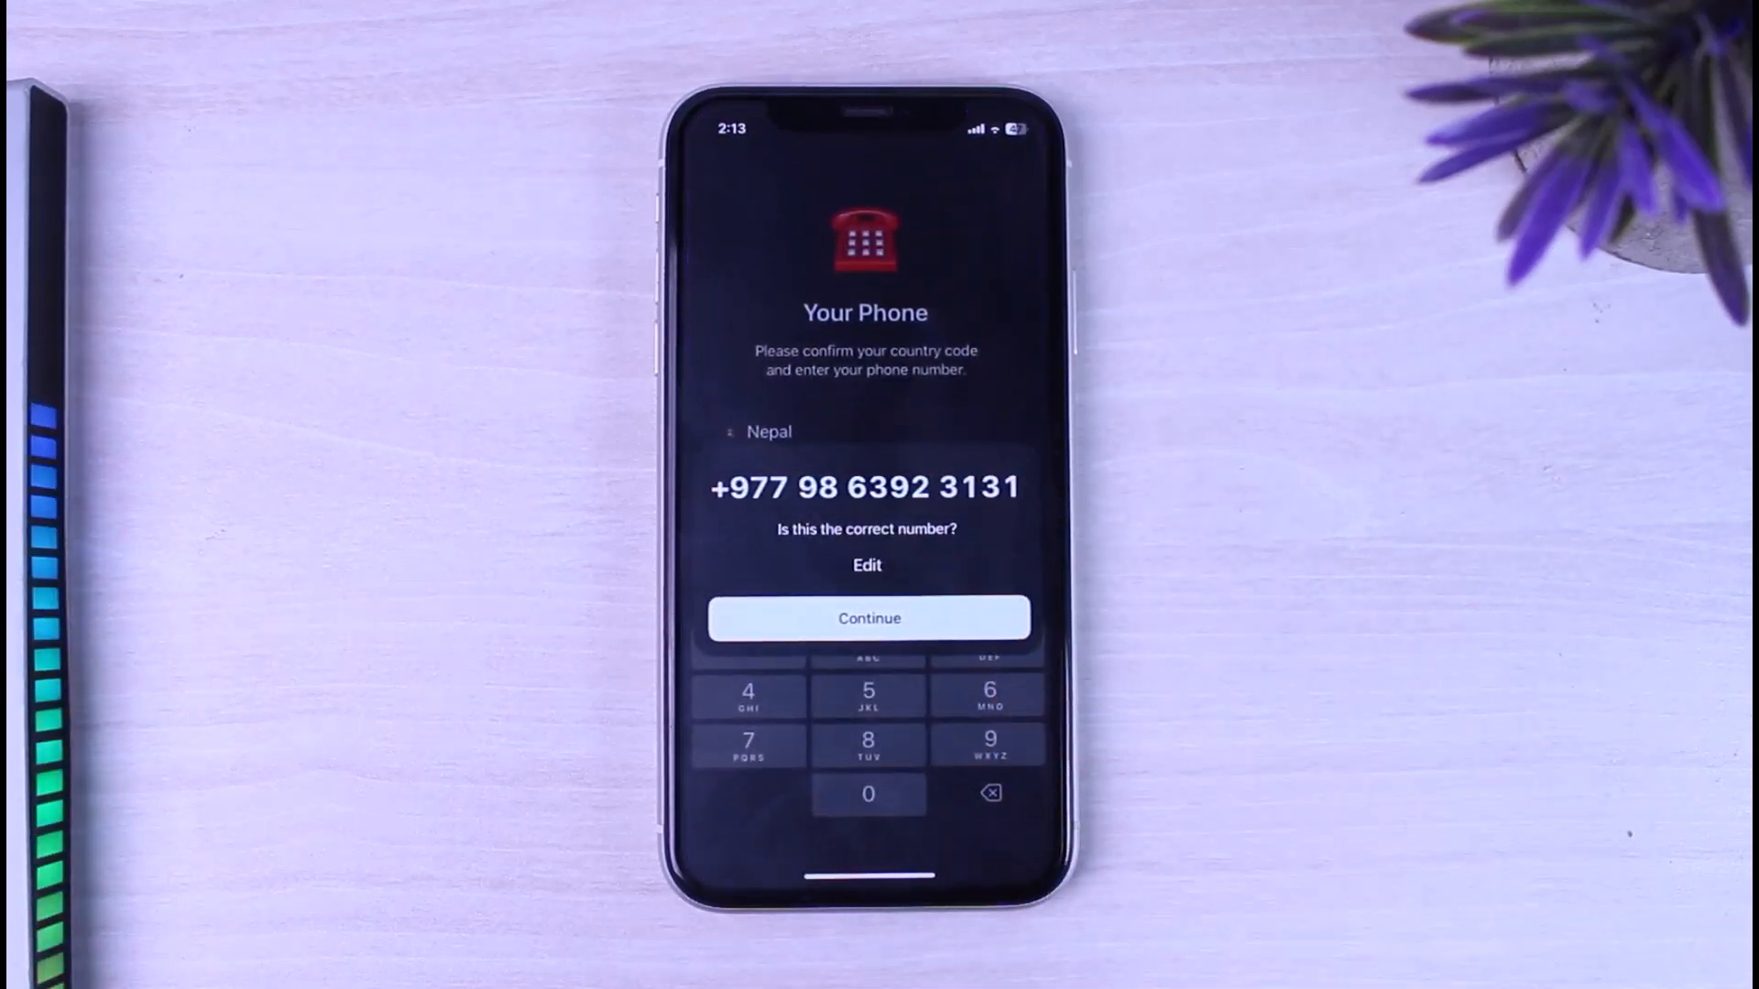
# Step: Confirm the number on the 'Is this the correct number?' prompt
pyautogui.click(868, 618)
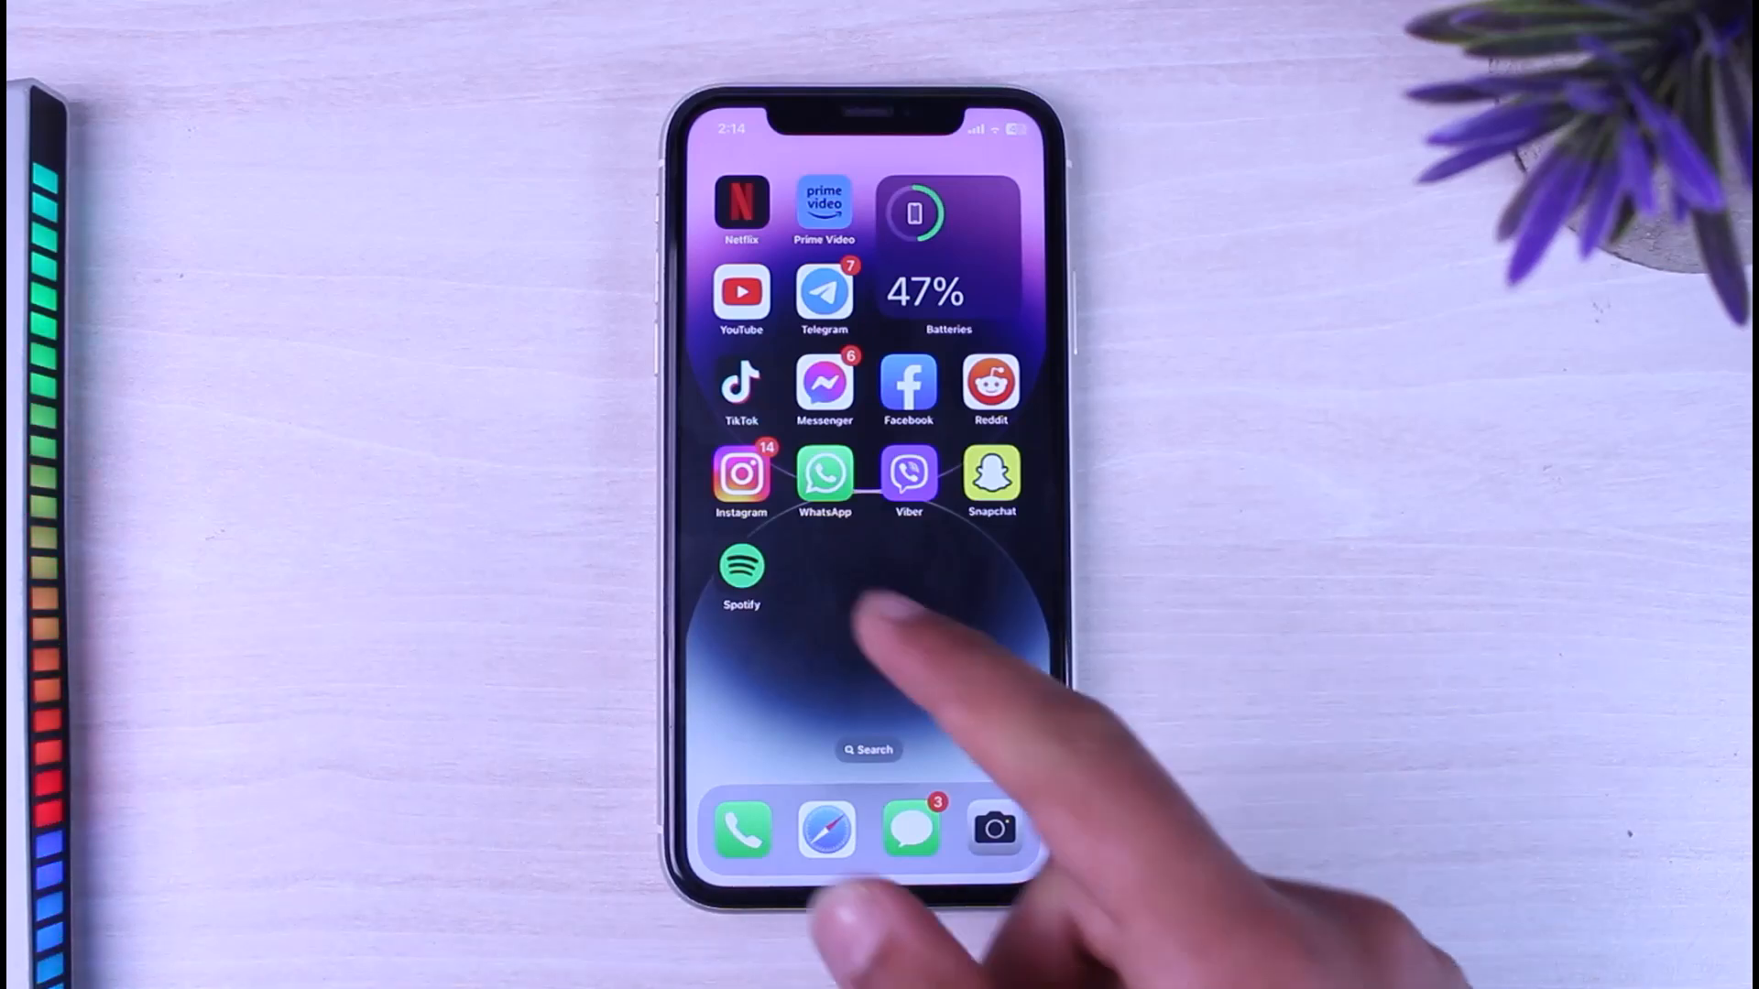
# Step: Navigate Settings > General > iPhone Storage to Telegram's storage page
pyautogui.hscroll(-3)
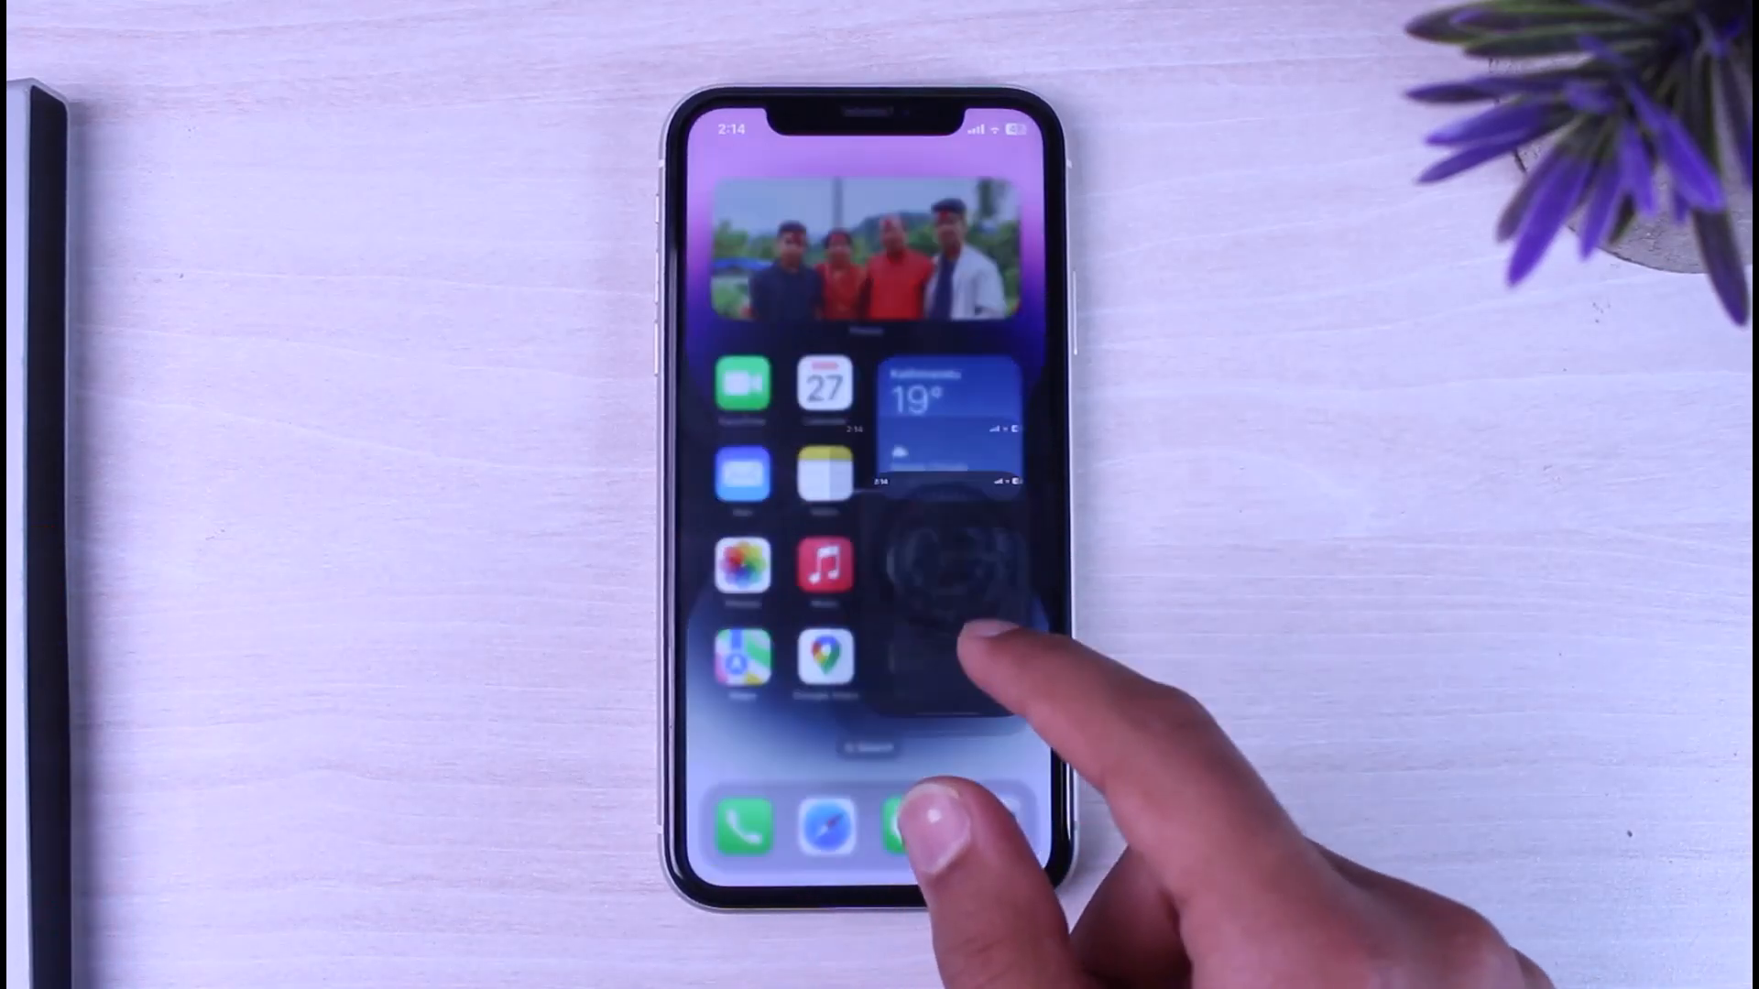
pyautogui.click(951, 570)
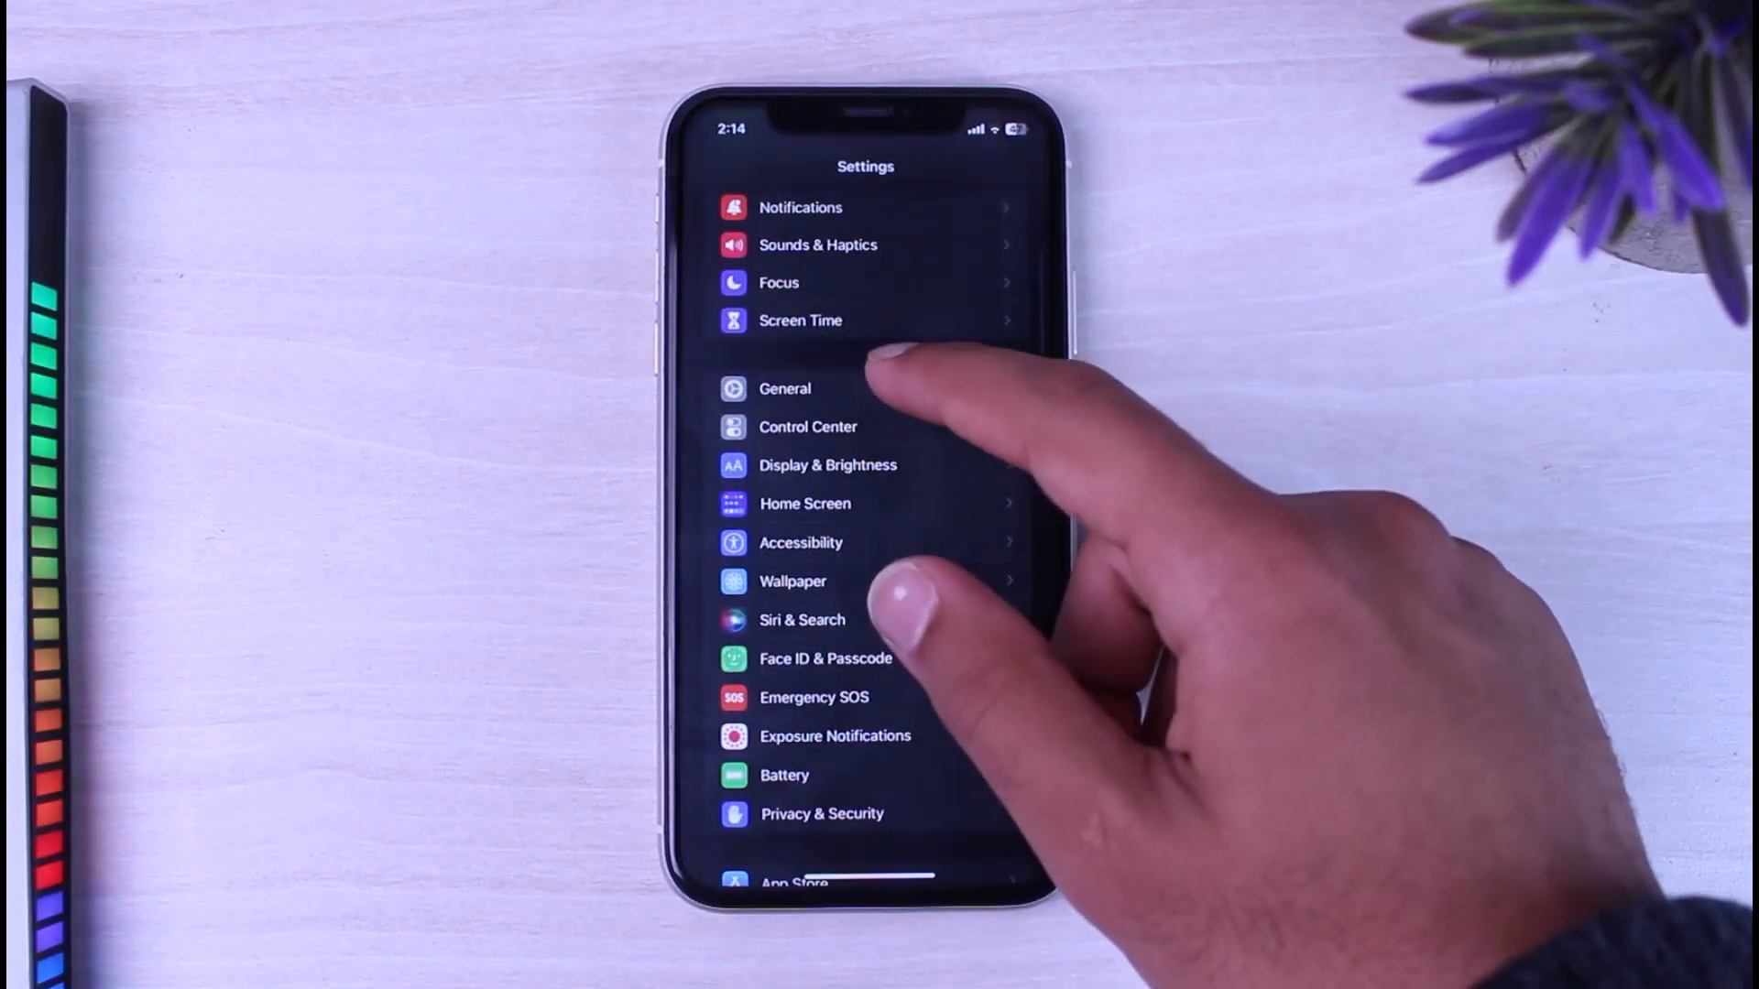
pyautogui.click(784, 389)
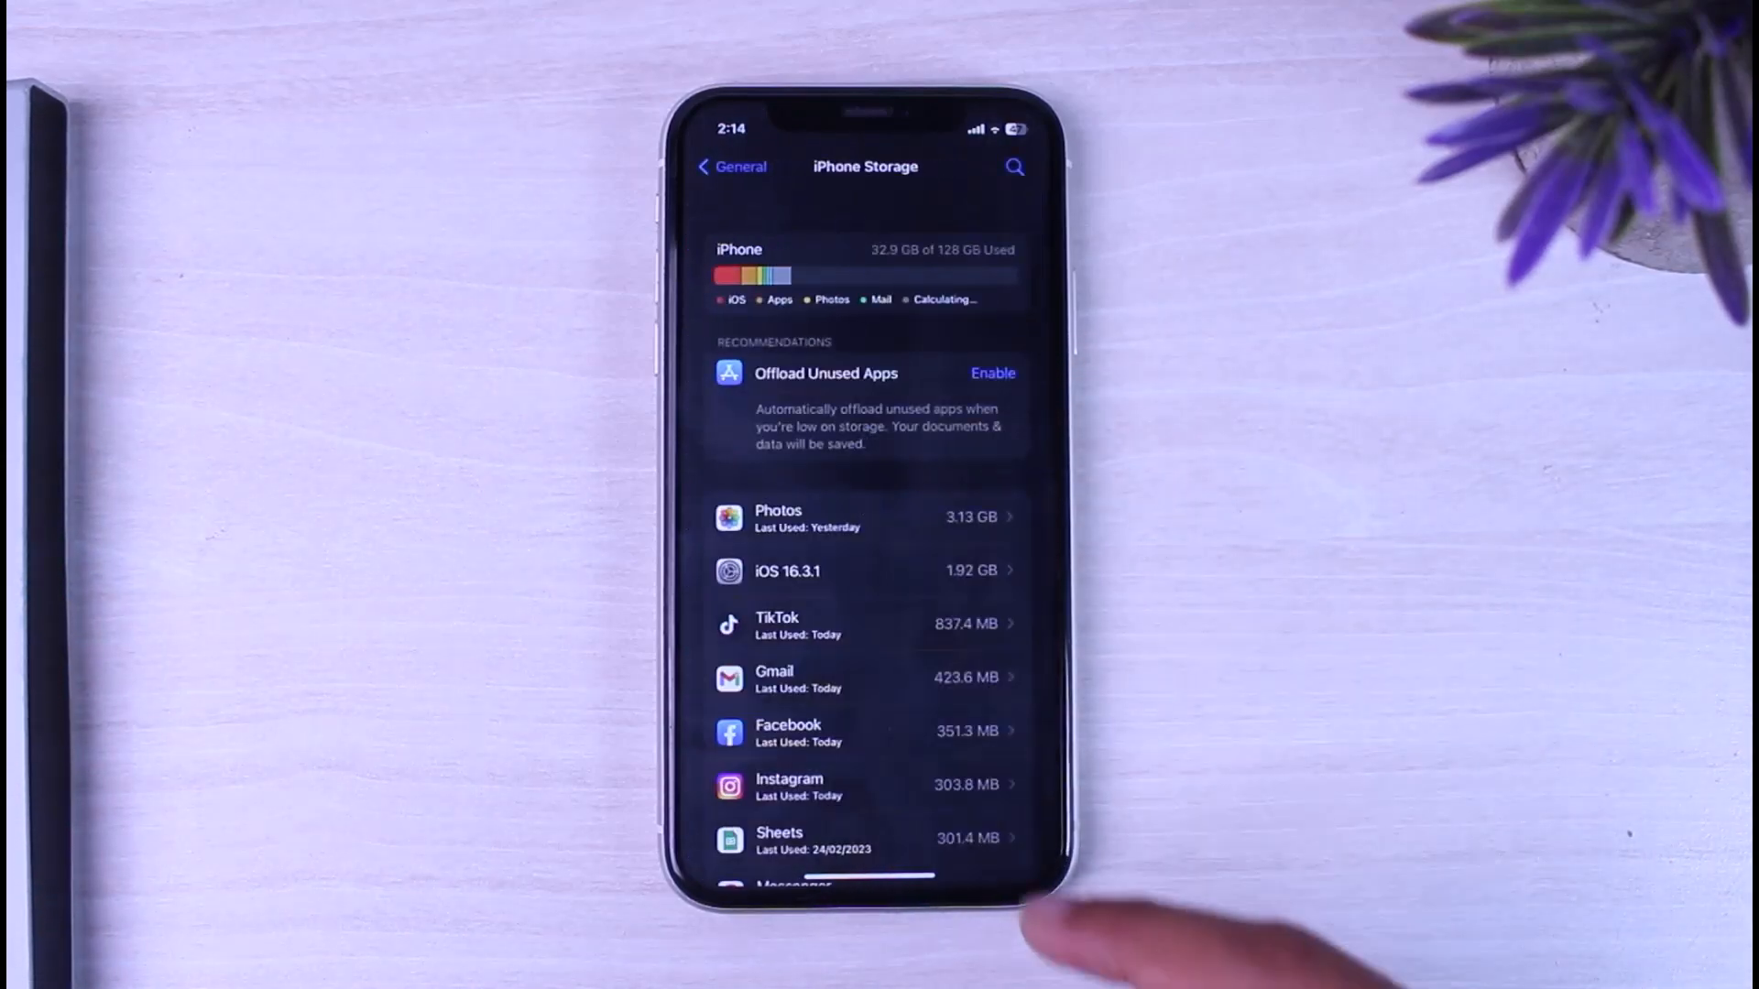
pyautogui.scroll(-3)
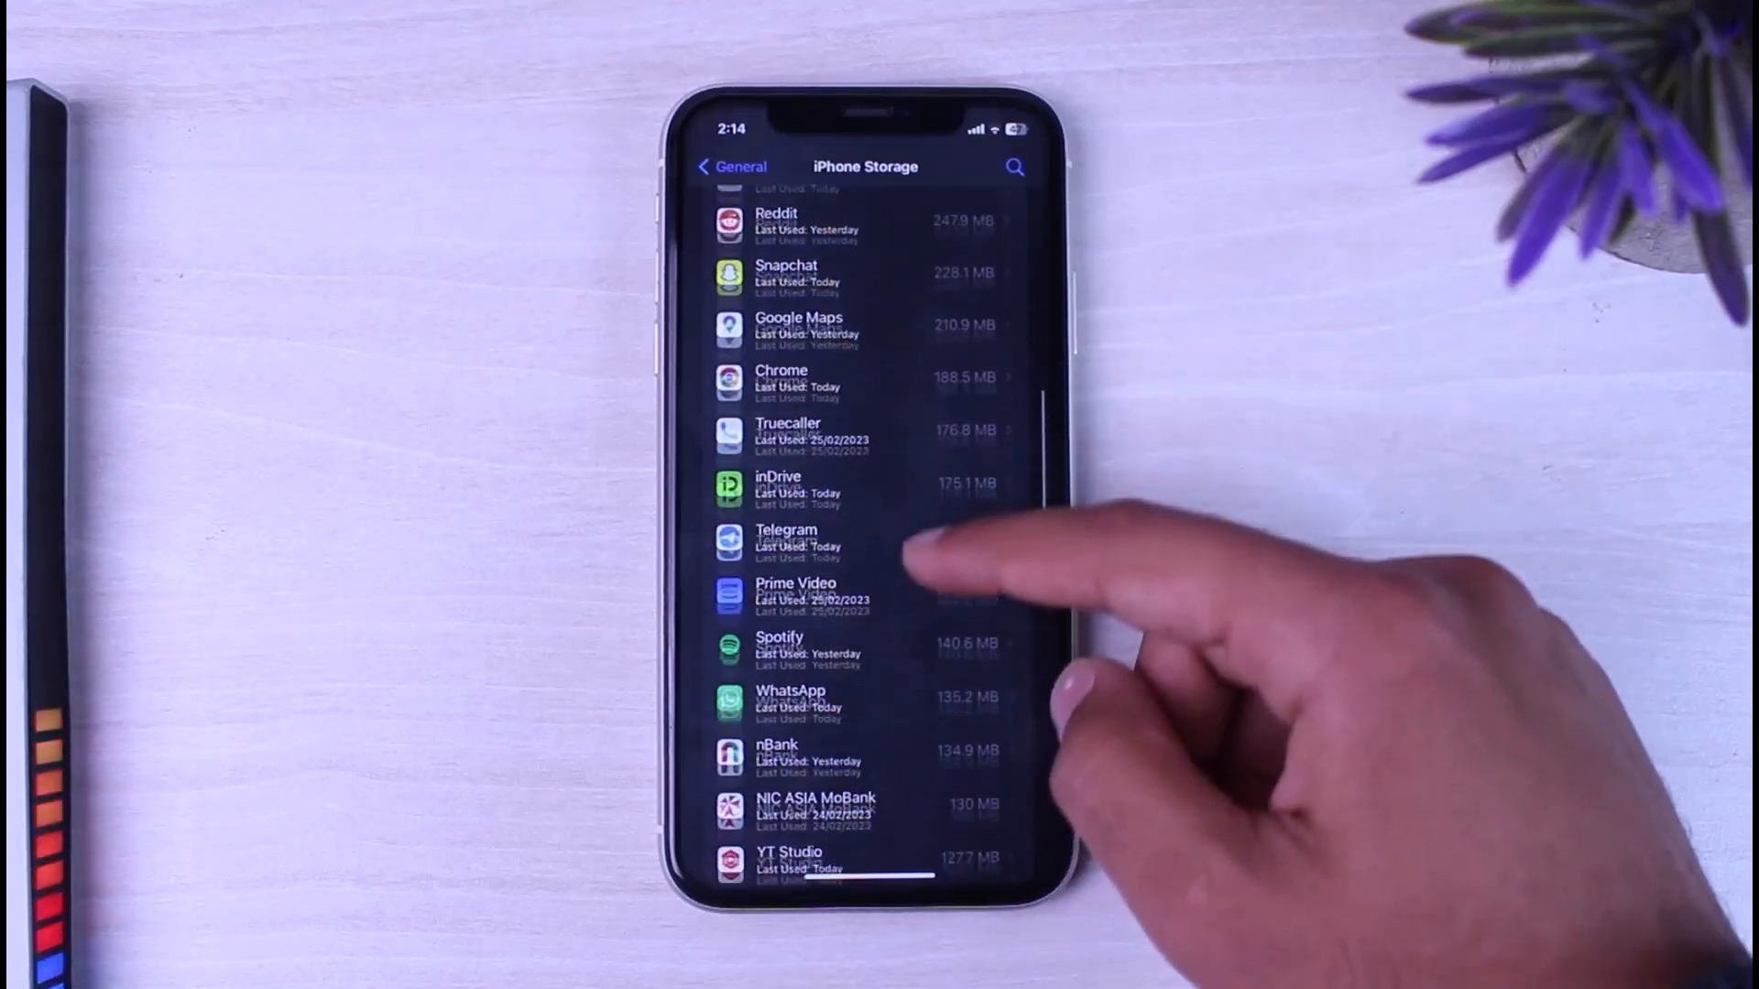
pyautogui.click(786, 544)
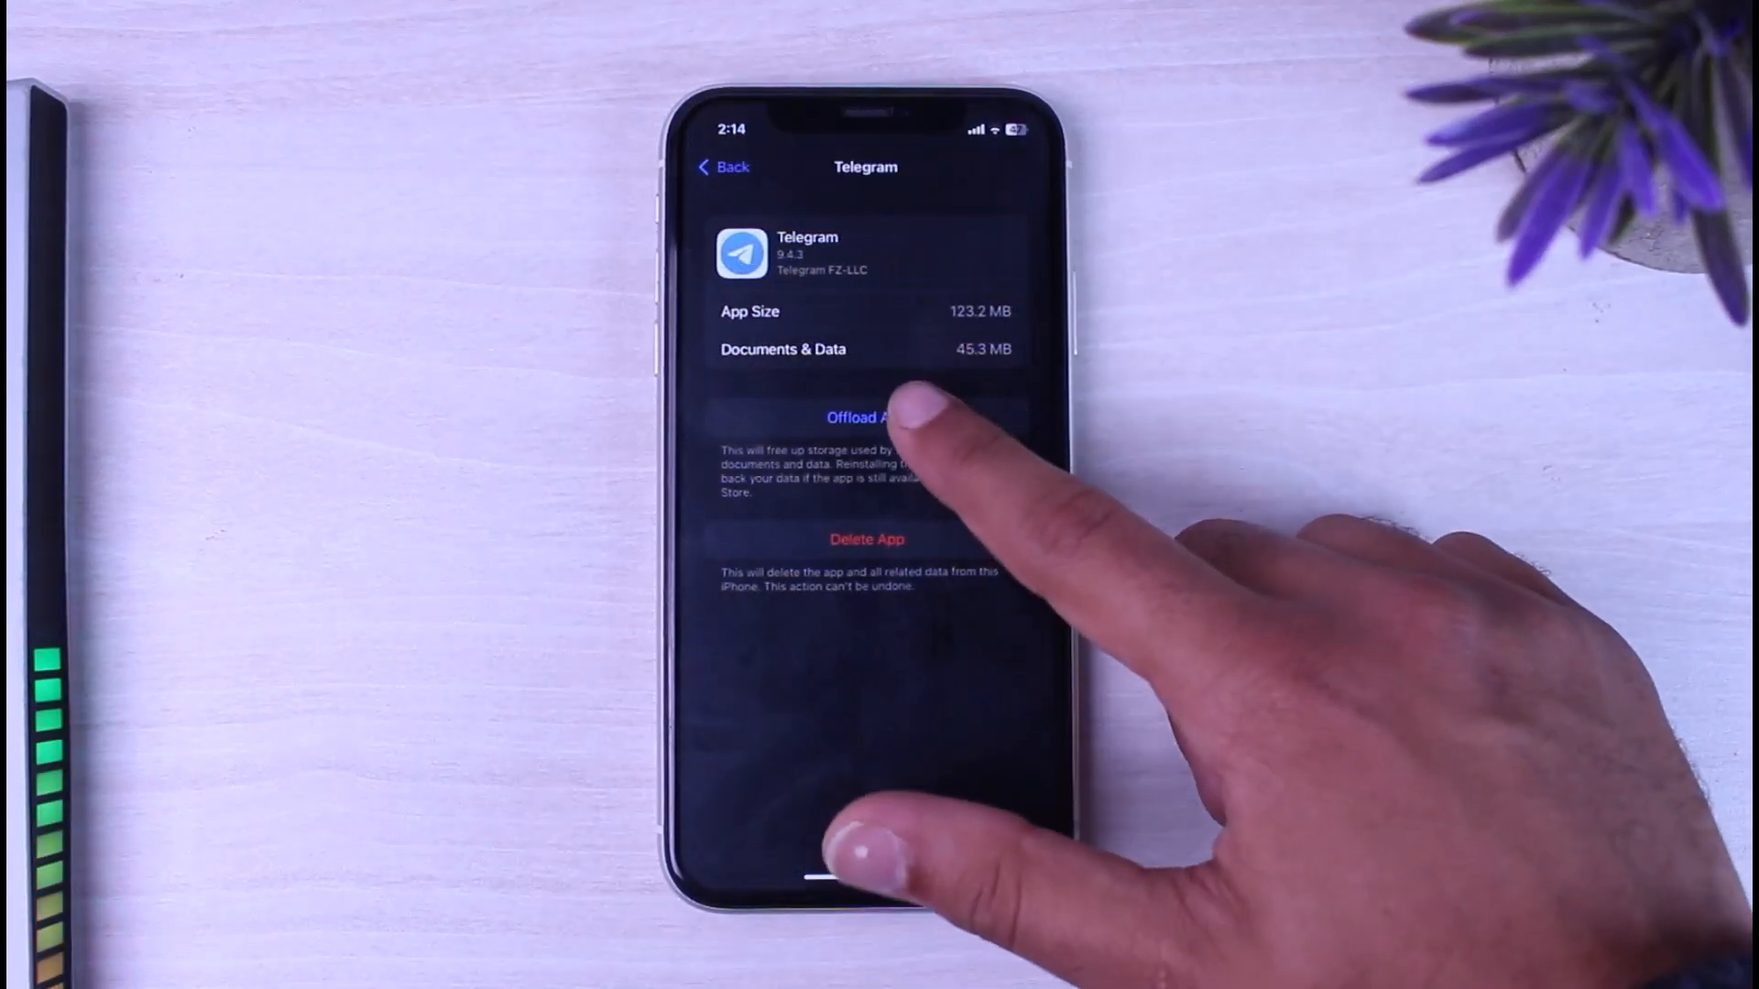
# Step: Offload Telegram keeping its data, reinstall it, and swipe to its home page
pyautogui.click(866, 418)
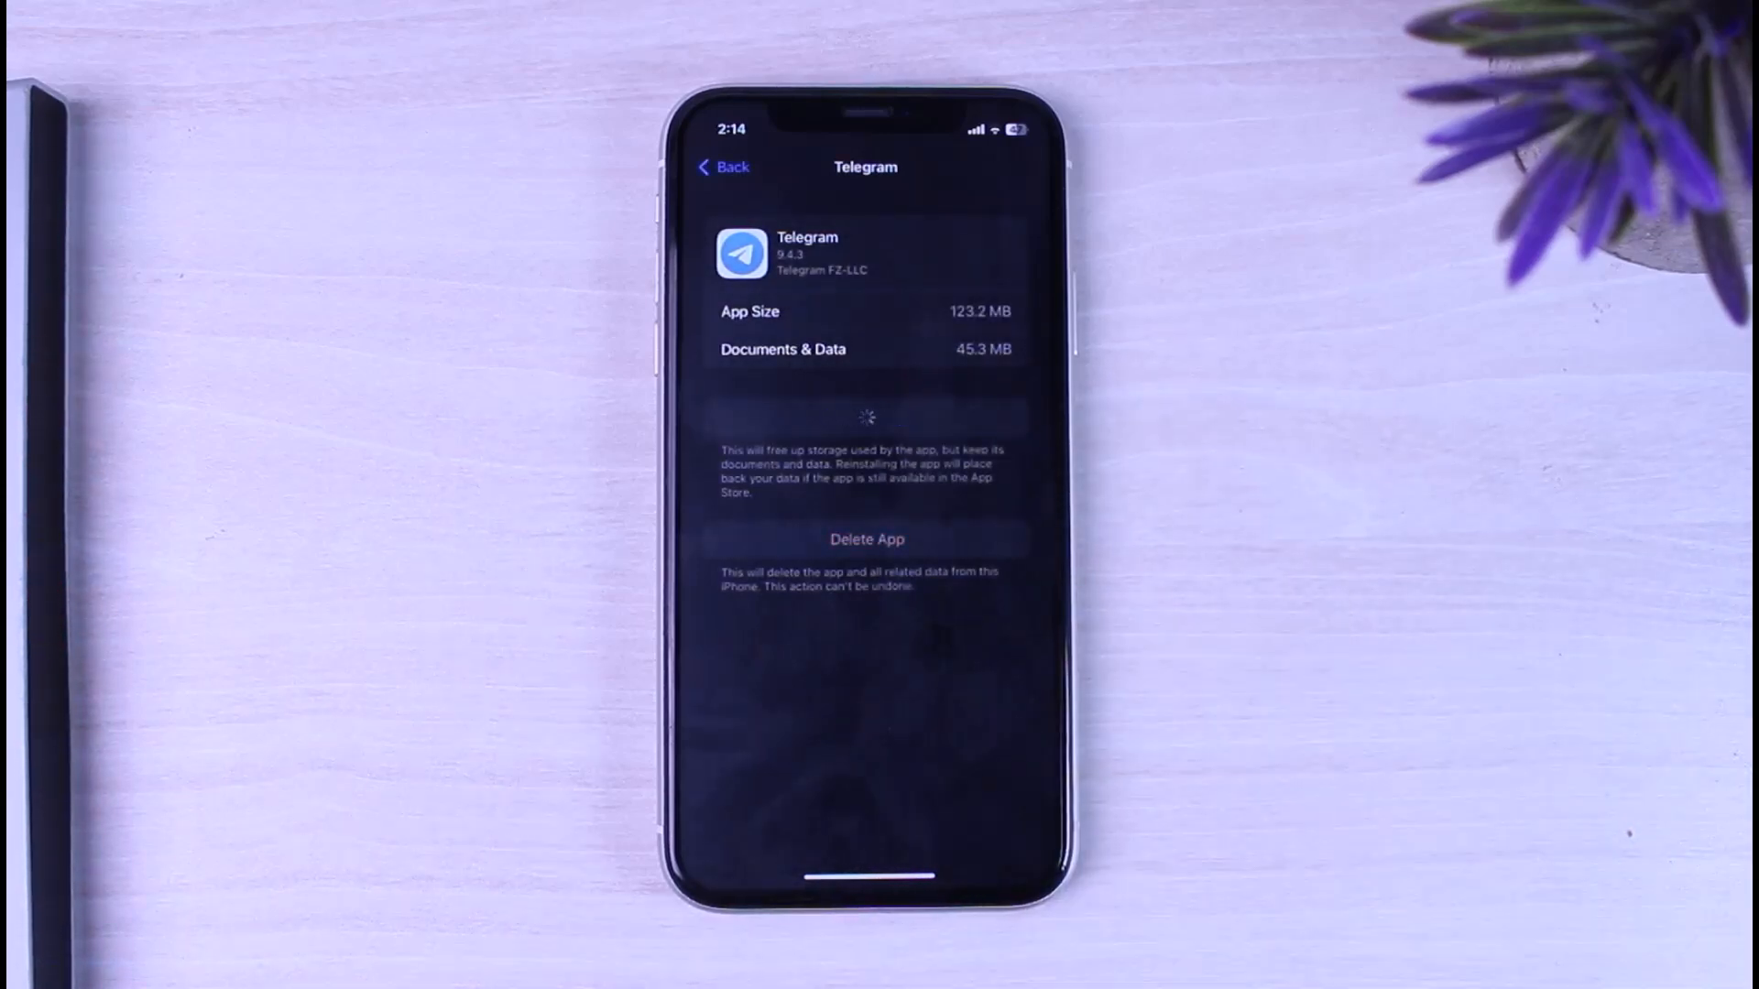
pyautogui.click(865, 415)
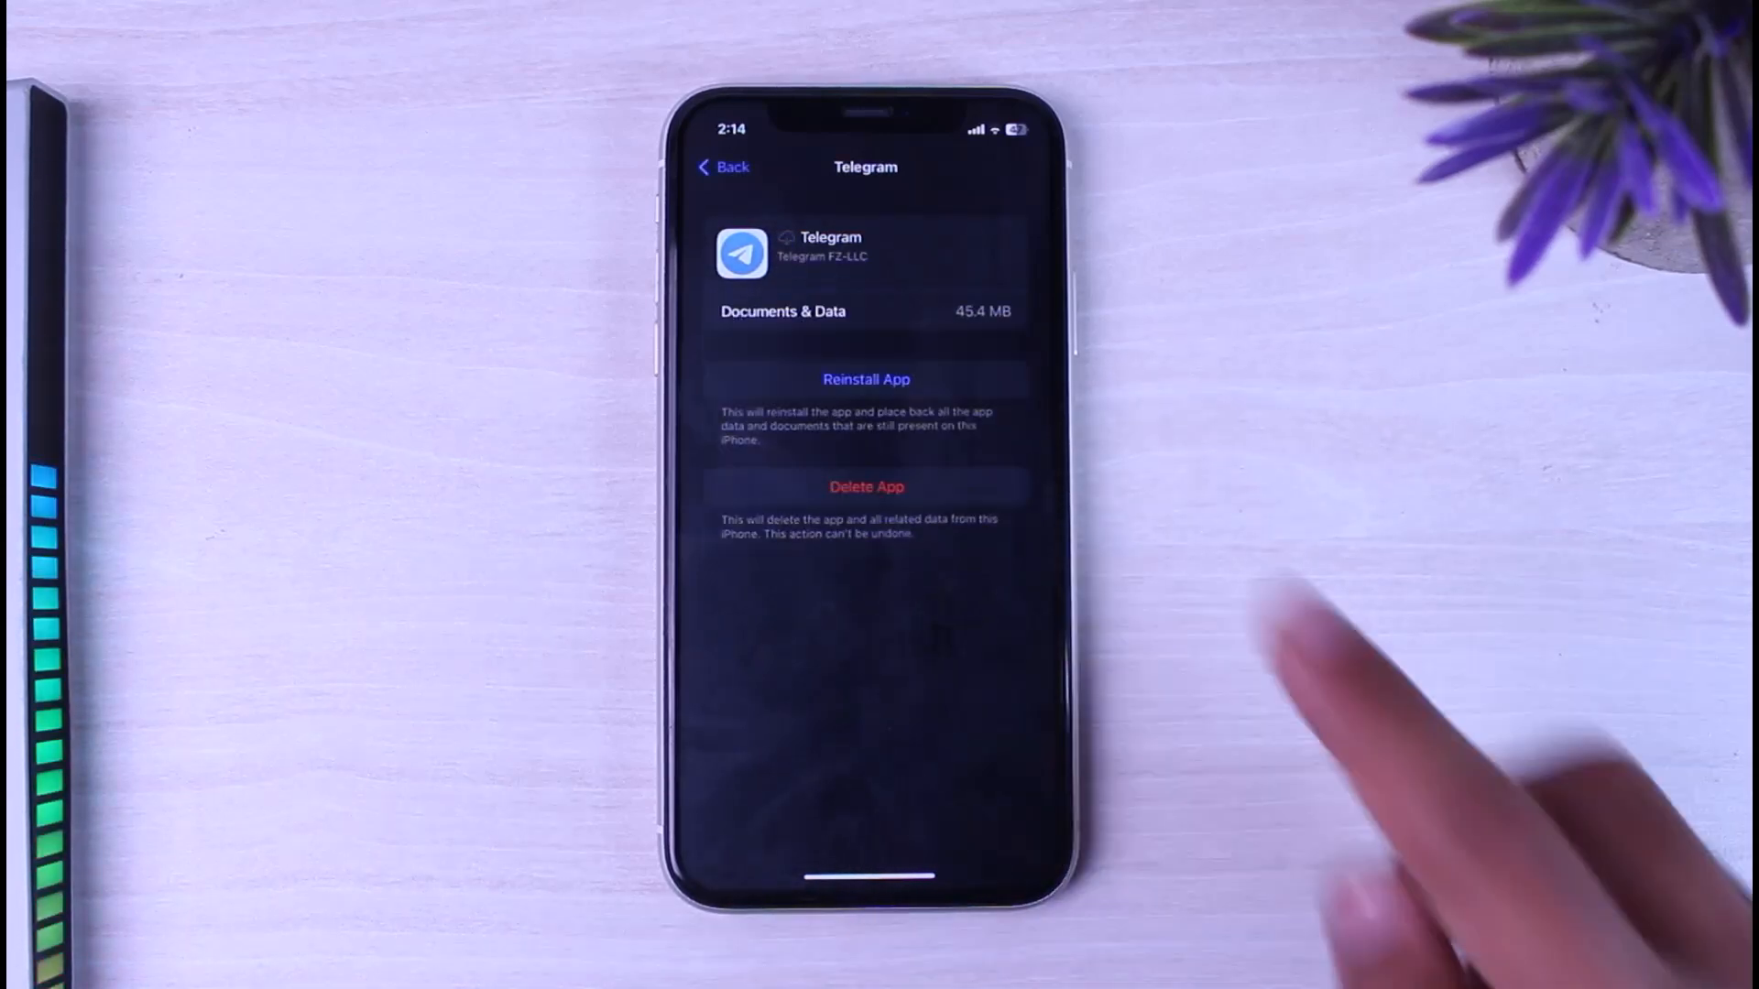
pyautogui.click(865, 379)
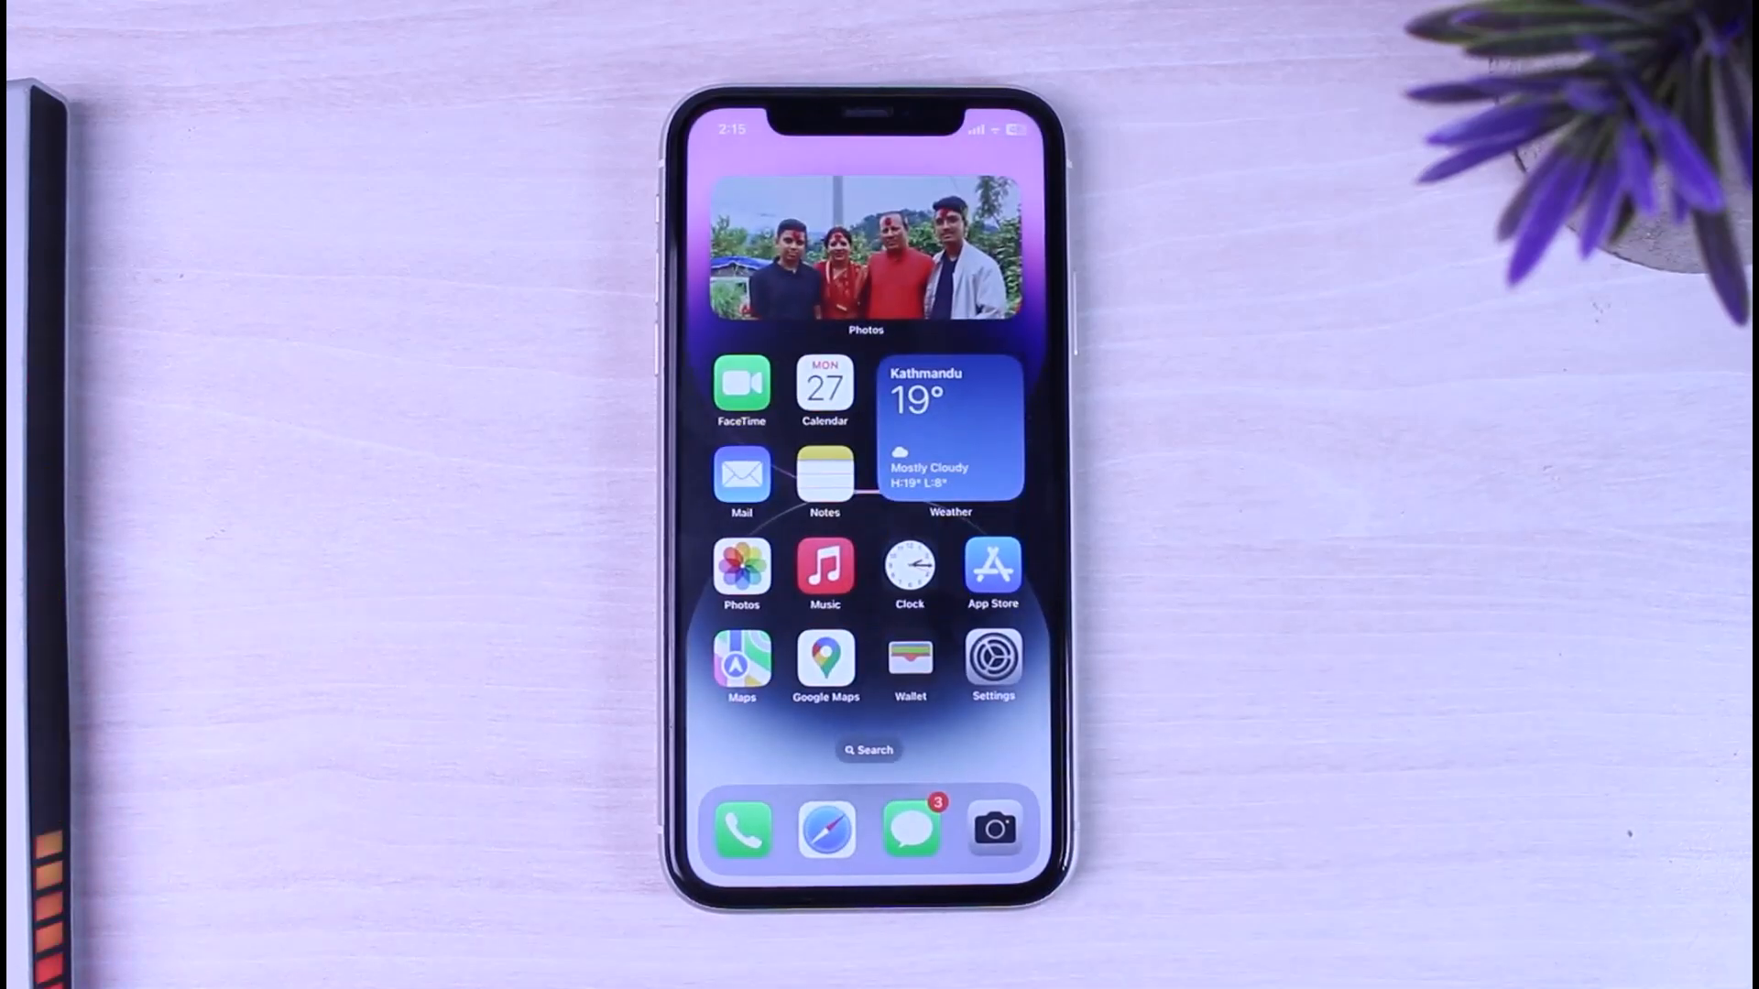
pyautogui.hscroll(-3)
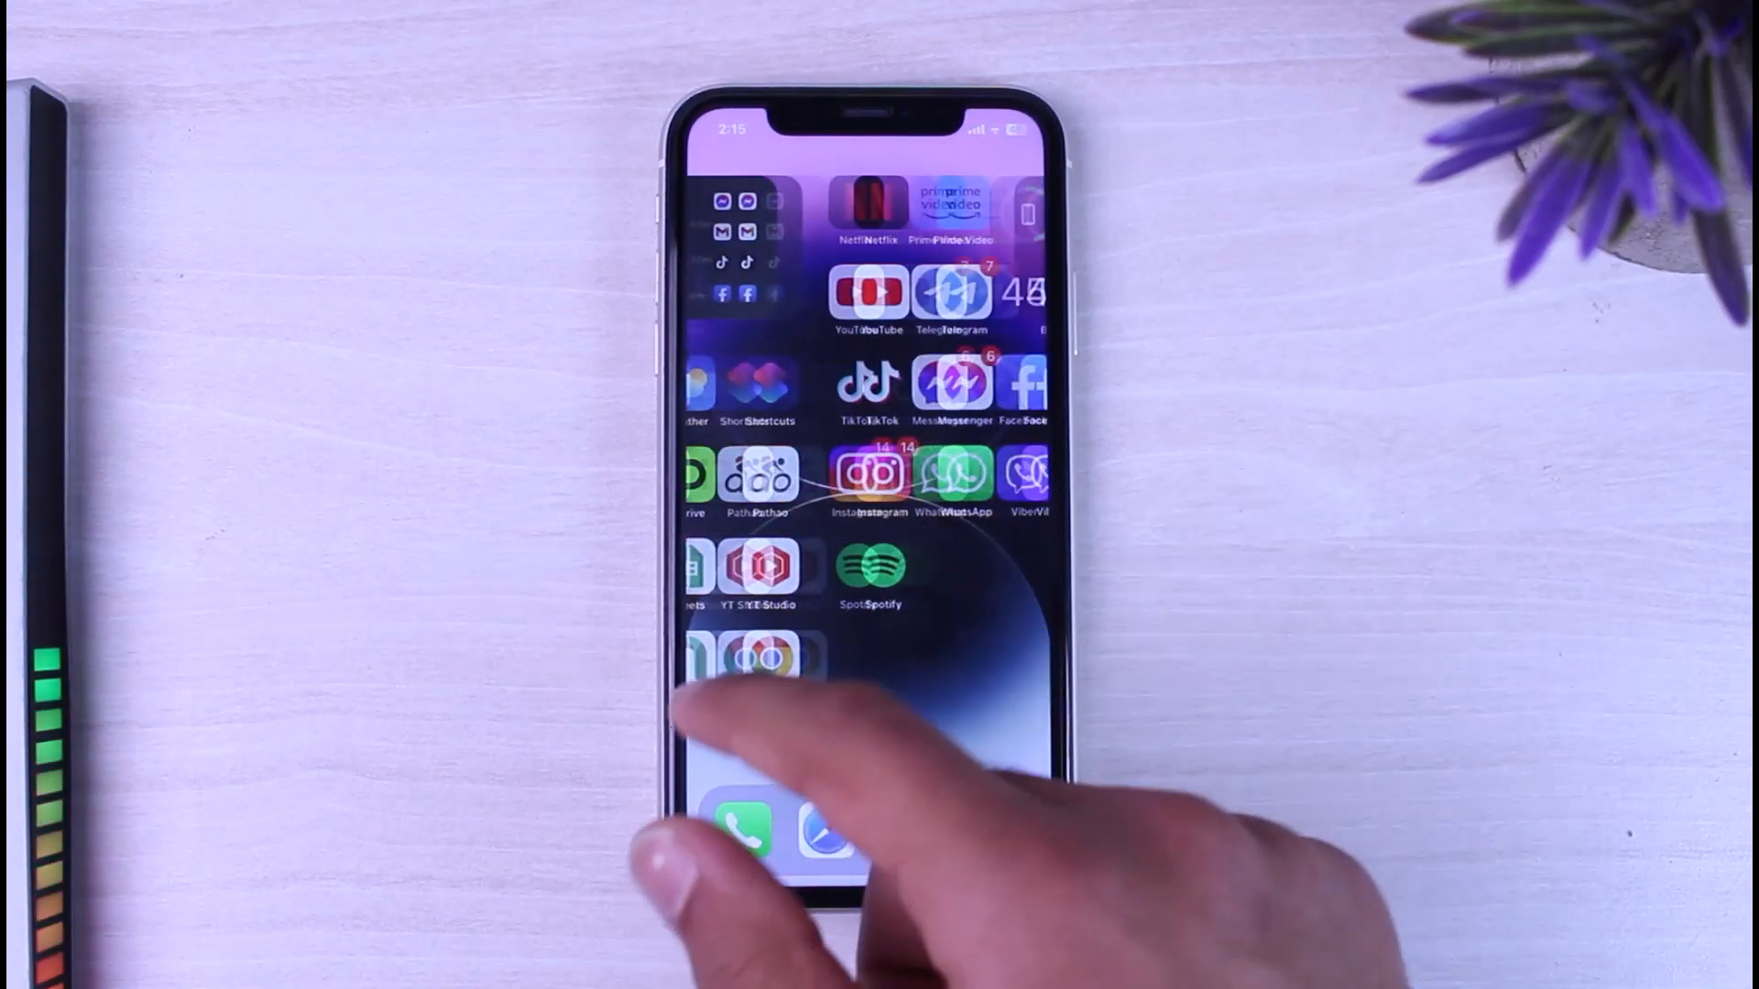